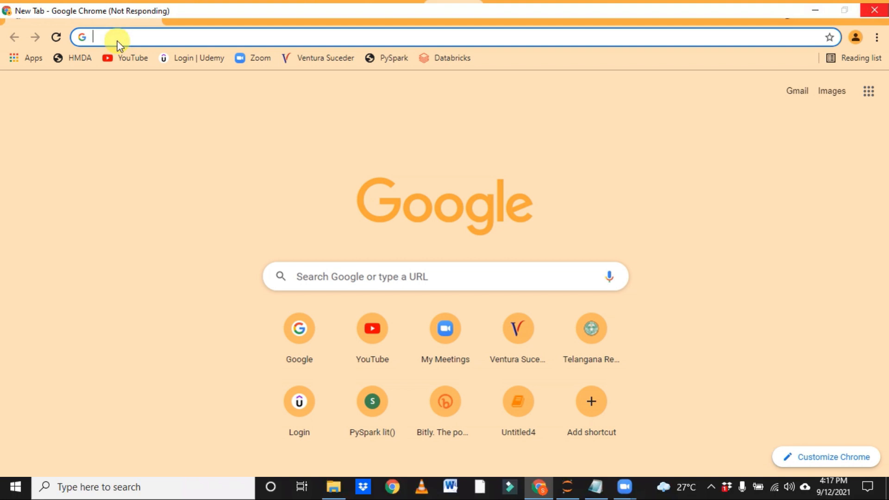
# Step: Enter the search query 'databricks community edition signup' in a new Chrome tab
pyautogui.write('databricks community edition signup')
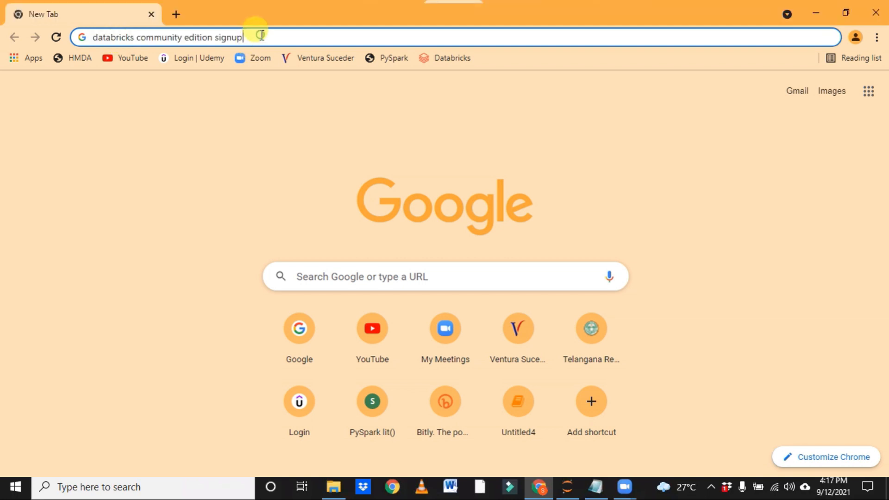
pyautogui.moveTo(608, 61)
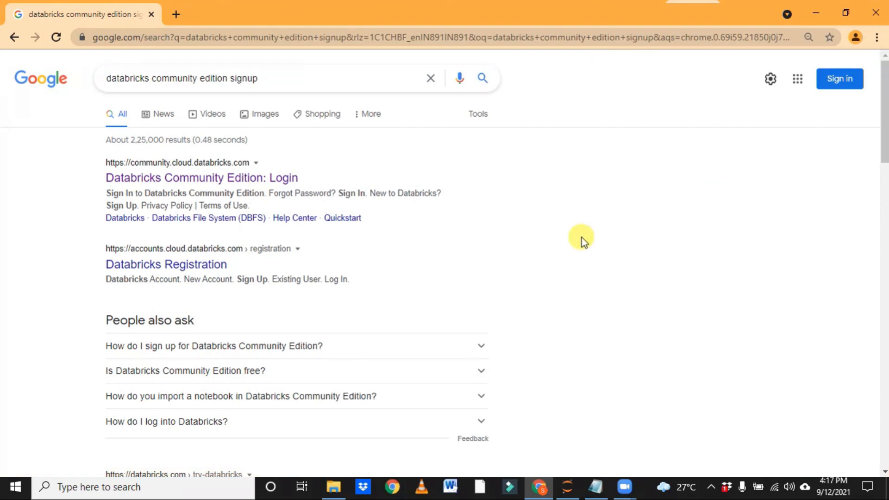
pyautogui.moveTo(218, 190)
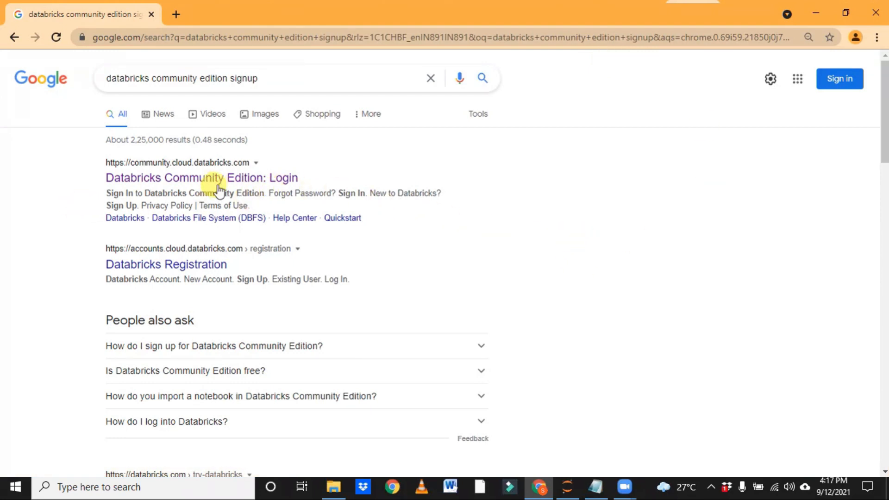
# Step: Open the 'Databricks Community Edition: Login' result and follow Sign Up to the form
pyautogui.click(202, 178)
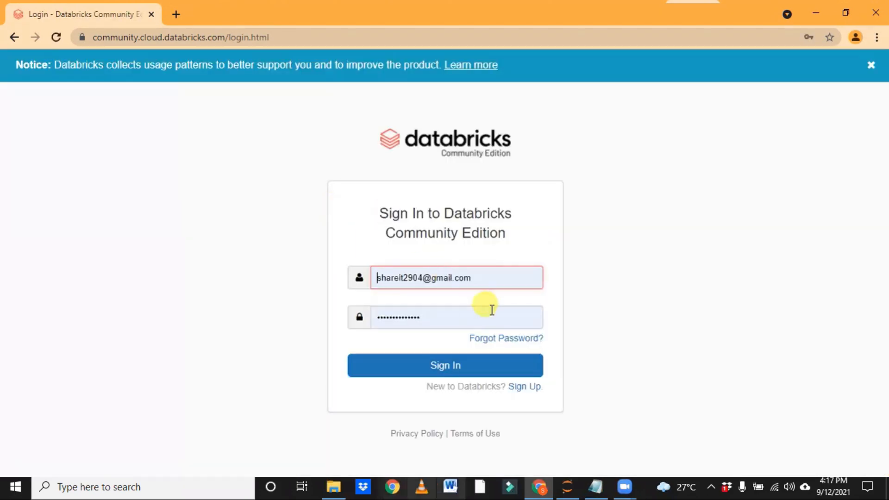
pyautogui.moveTo(446, 278)
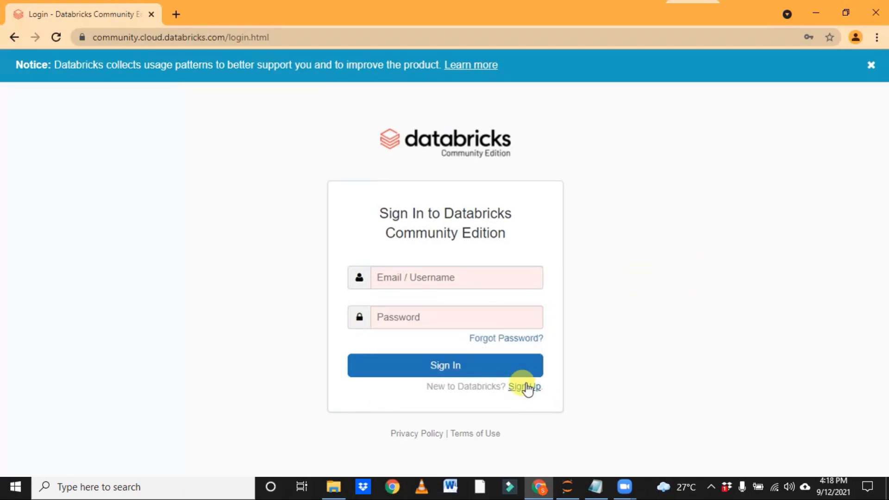
pyautogui.click(526, 387)
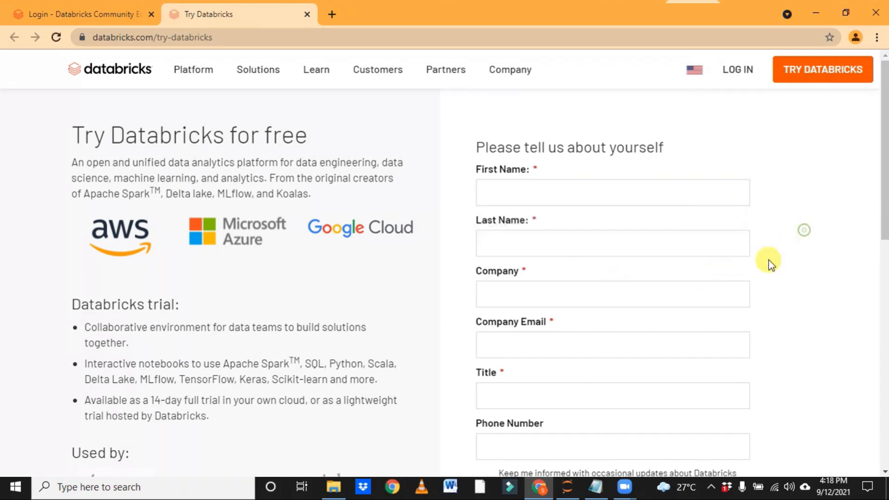
pyautogui.moveTo(887, 235)
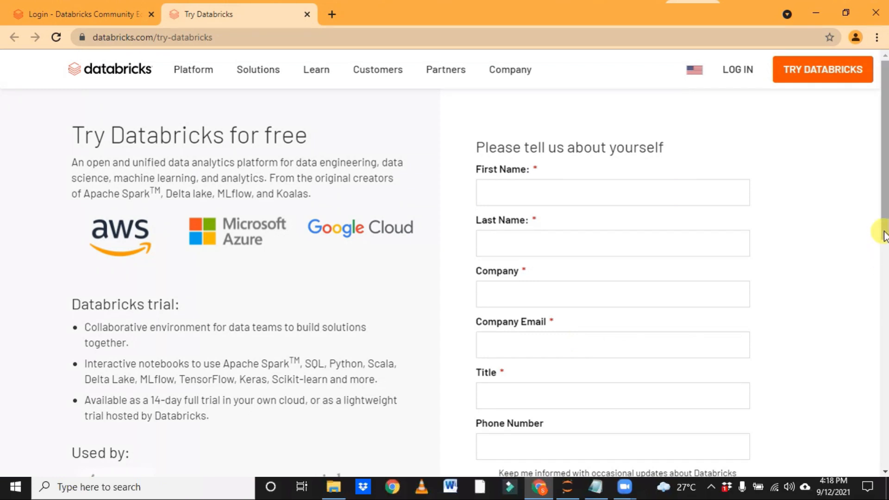
pyautogui.scroll(-3)
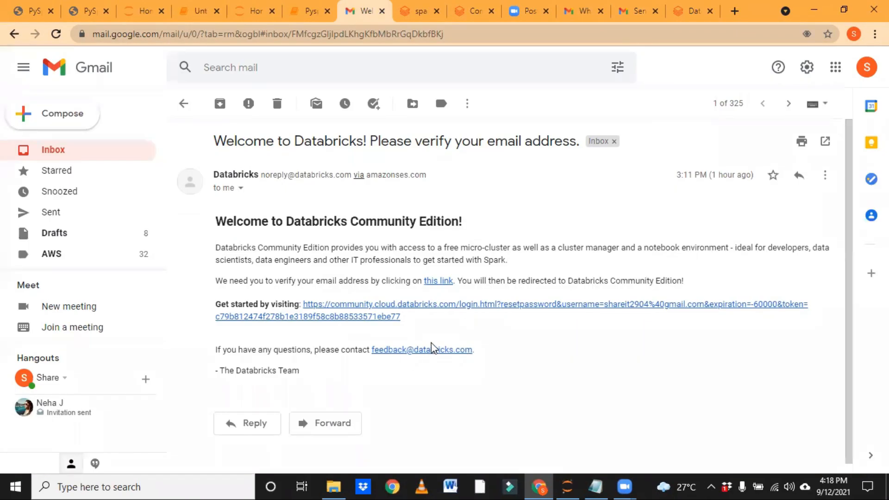
pyautogui.moveTo(366, 300)
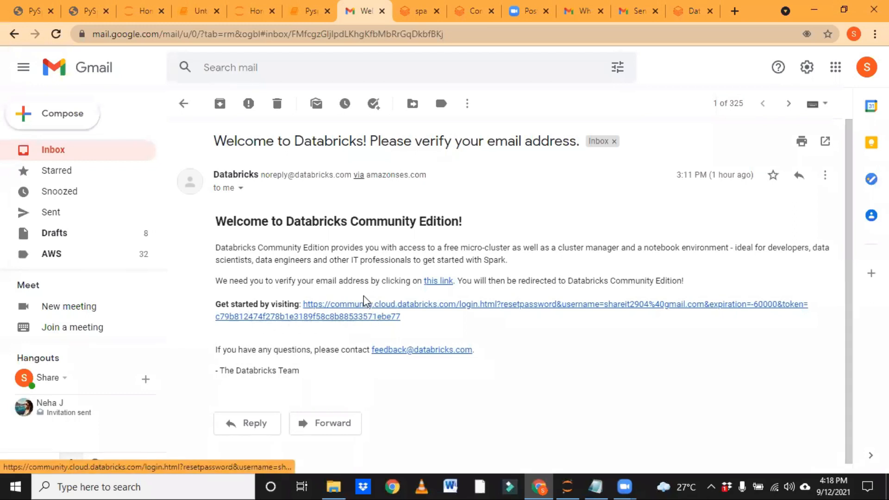
pyautogui.moveTo(485, 406)
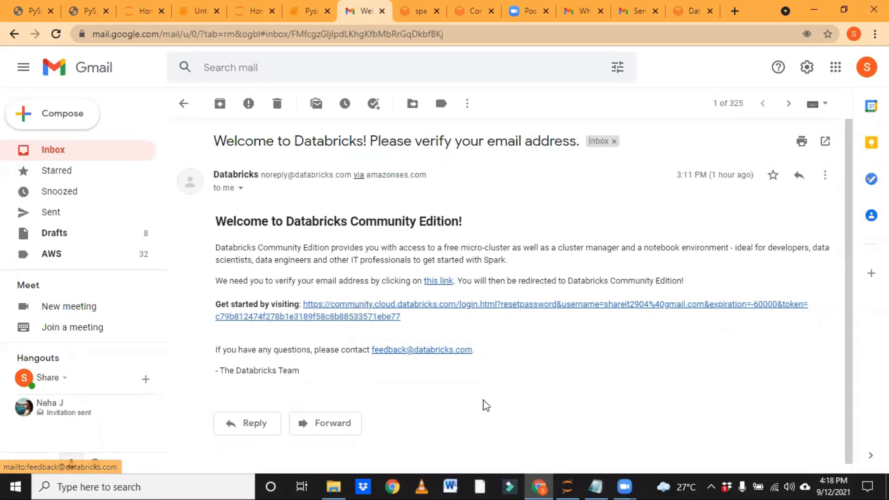
pyautogui.moveTo(767, 397)
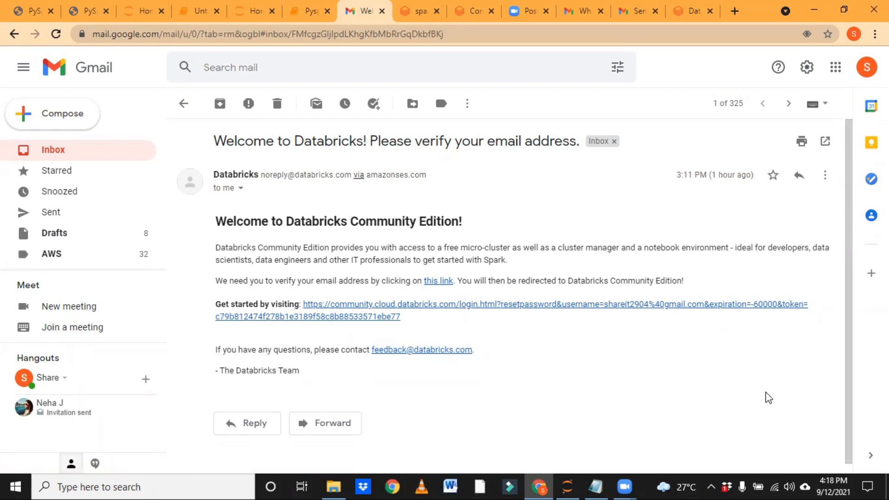
pyautogui.moveTo(438, 326)
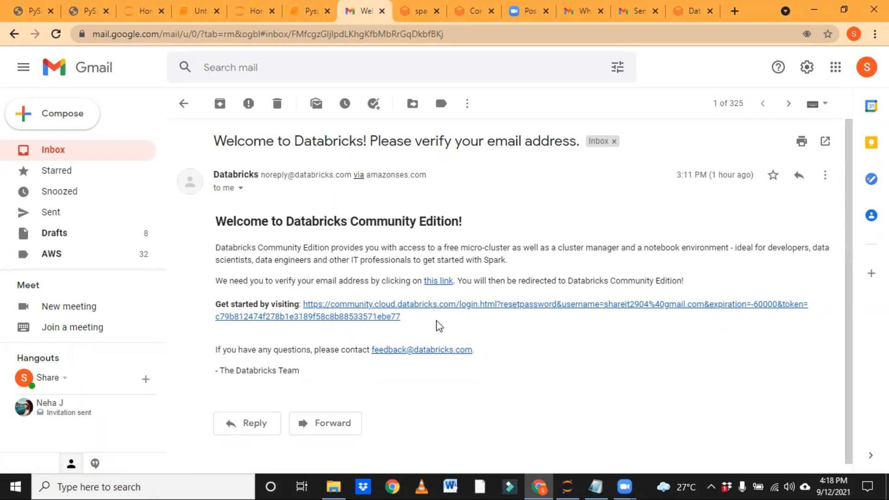
pyautogui.moveTo(429, 328)
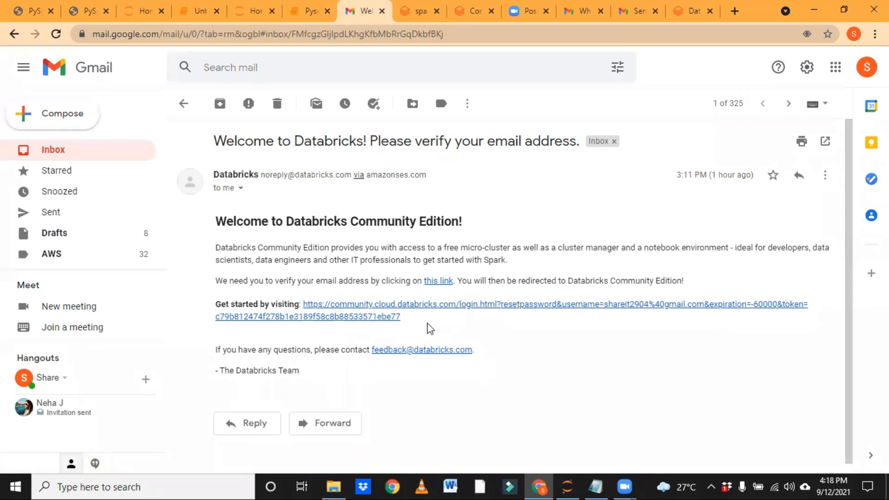
pyautogui.moveTo(573, 58)
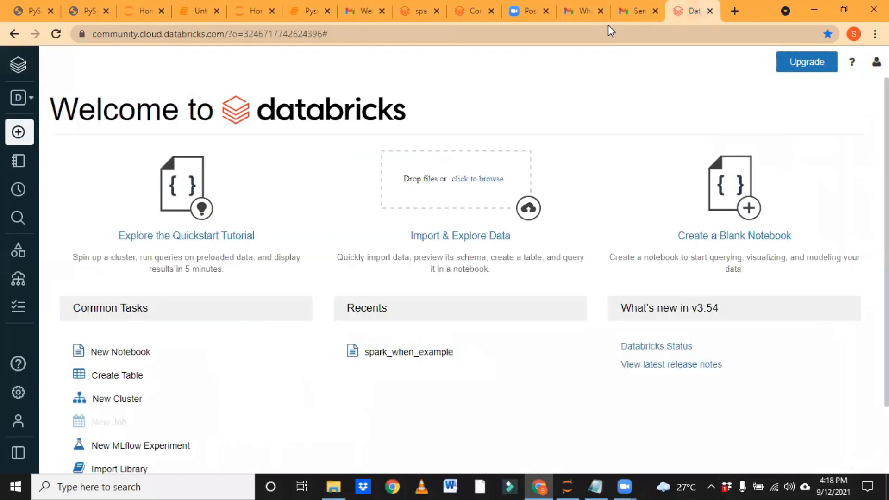
pyautogui.moveTo(502, 284)
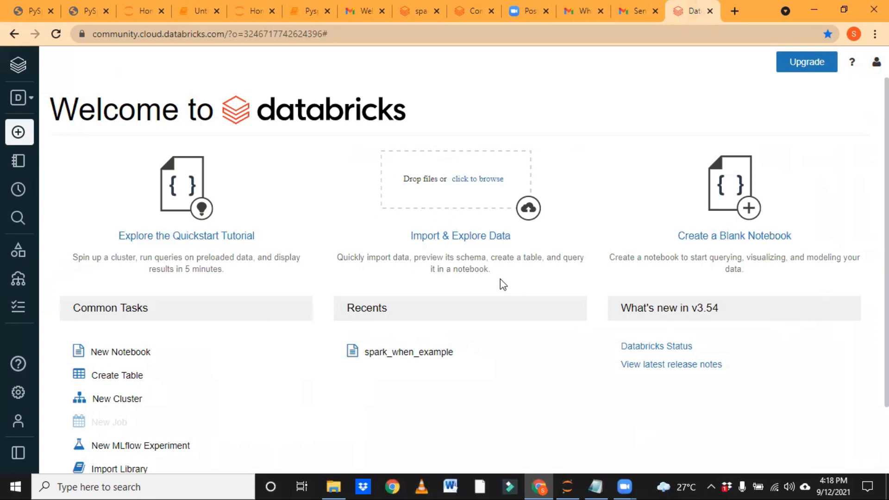
pyautogui.moveTo(649, 449)
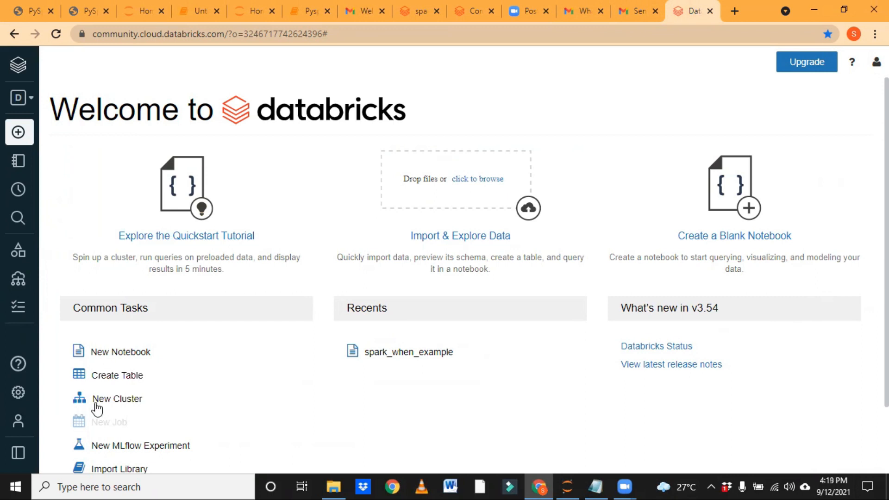
# Step: Choose New Cluster under Common Tasks on the Databricks welcome page
pyautogui.click(117, 399)
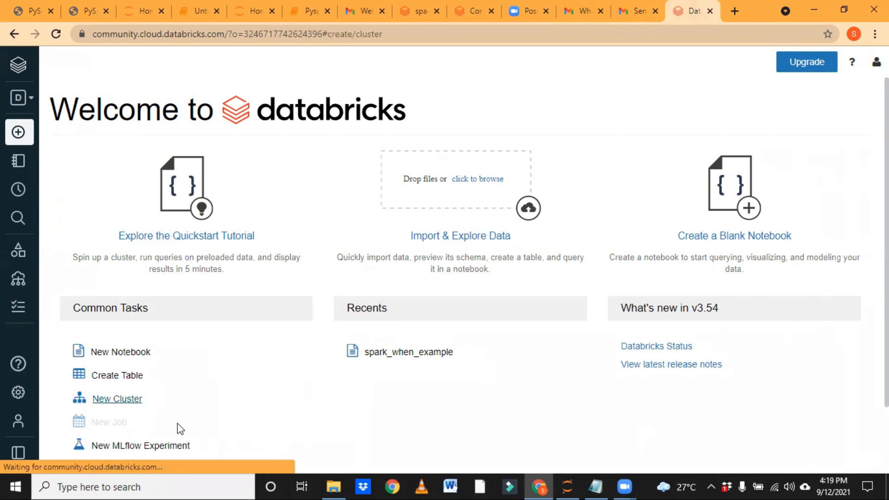
# Step: Fill the Cluster Name field with the suggested entry 'standard'
pyautogui.click(117, 399)
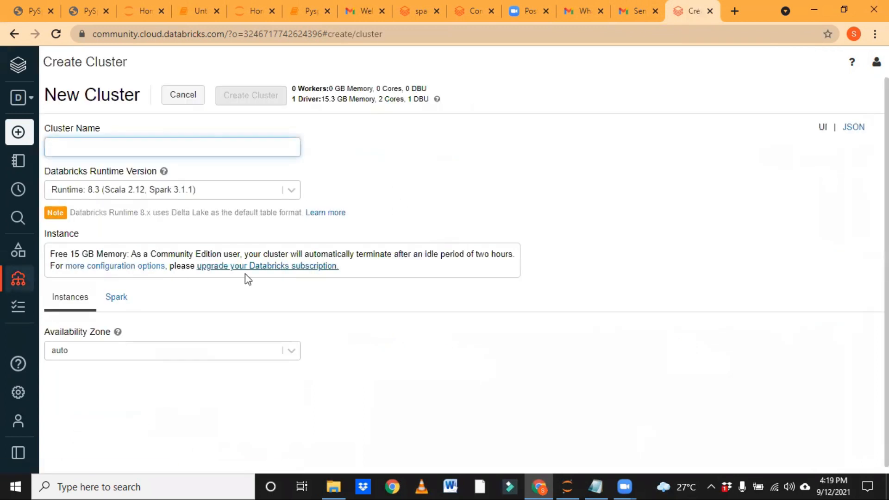
pyautogui.moveTo(164, 171)
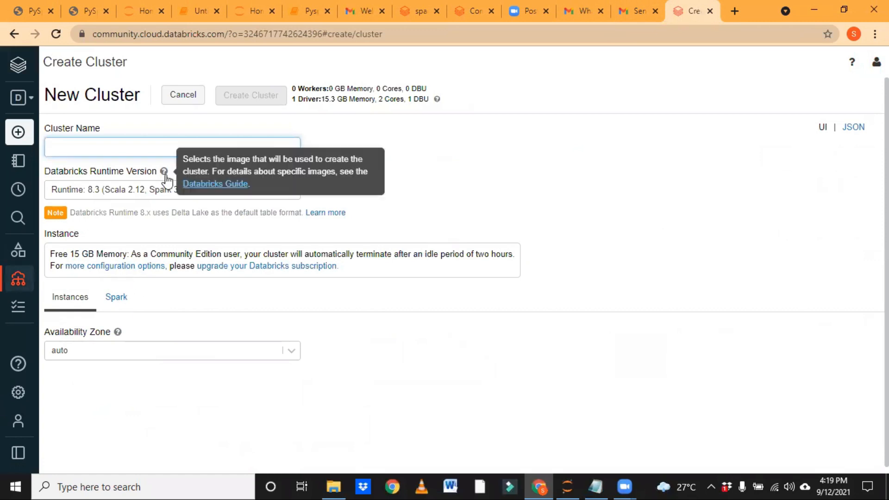
pyautogui.moveTo(416, 325)
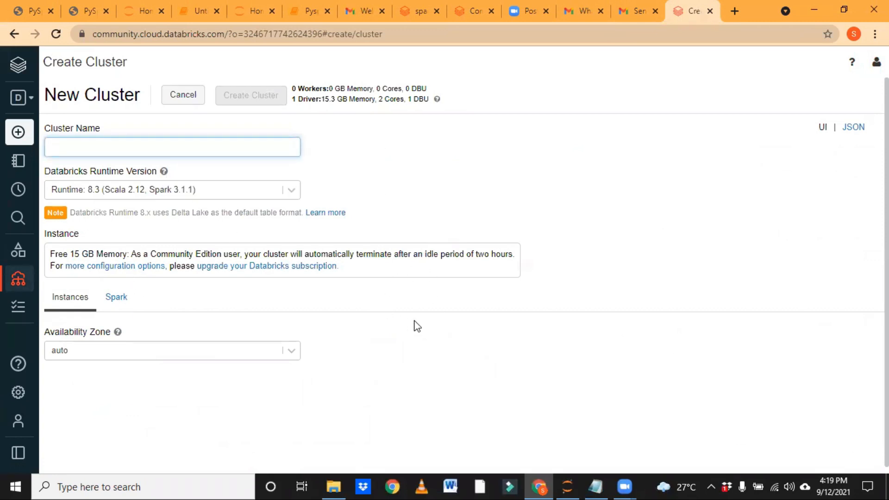
pyautogui.click(172, 146)
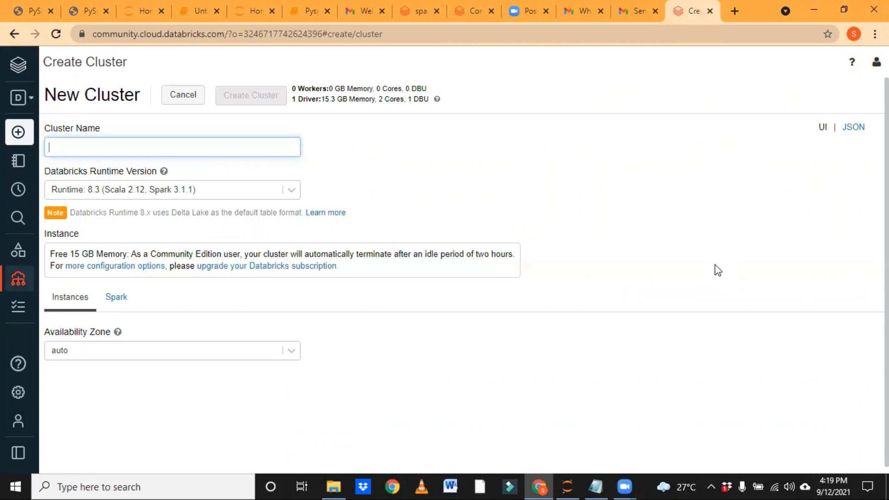
pyautogui.moveTo(458, 184)
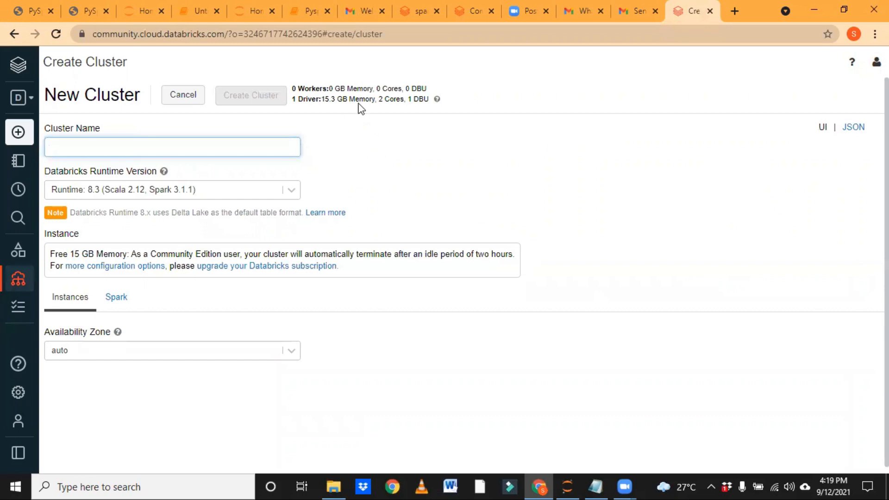
pyautogui.moveTo(192, 165)
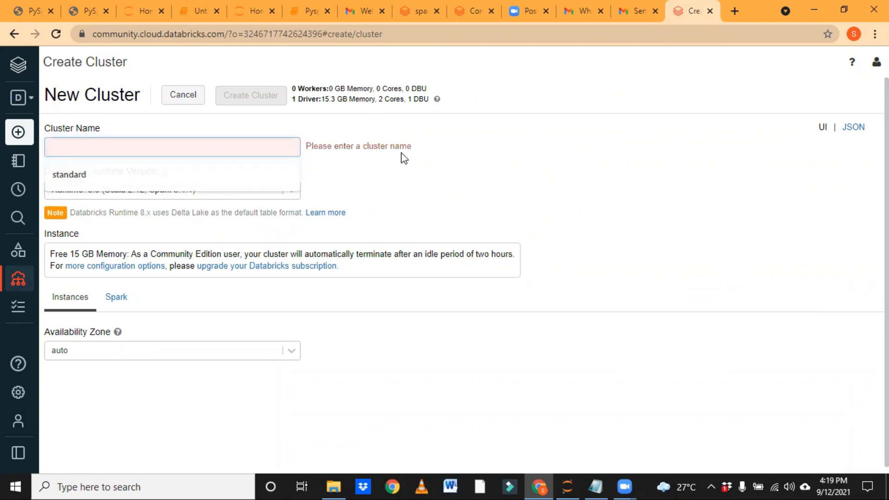
pyautogui.click(170, 147)
pyautogui.write('standard')
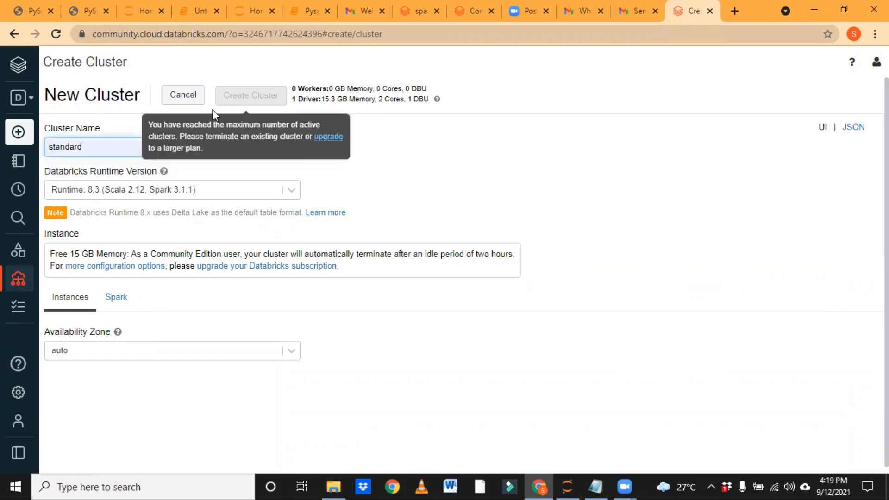
pyautogui.moveTo(18, 156)
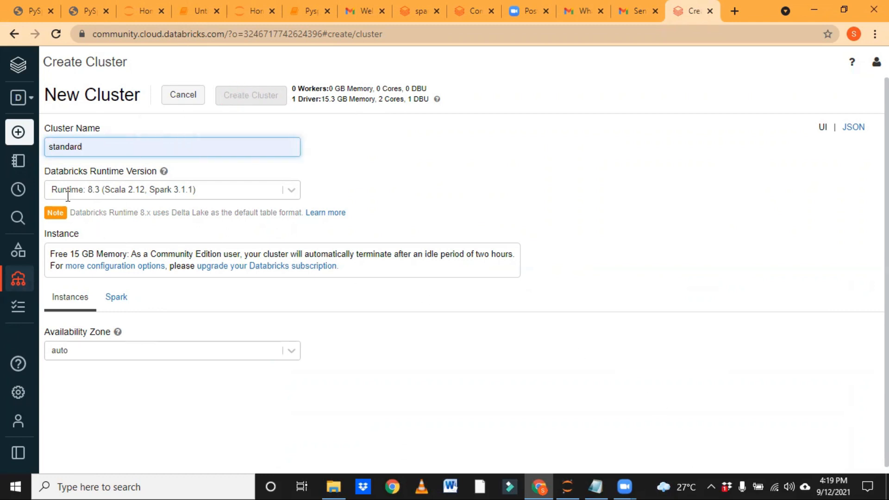
pyautogui.moveTo(251, 95)
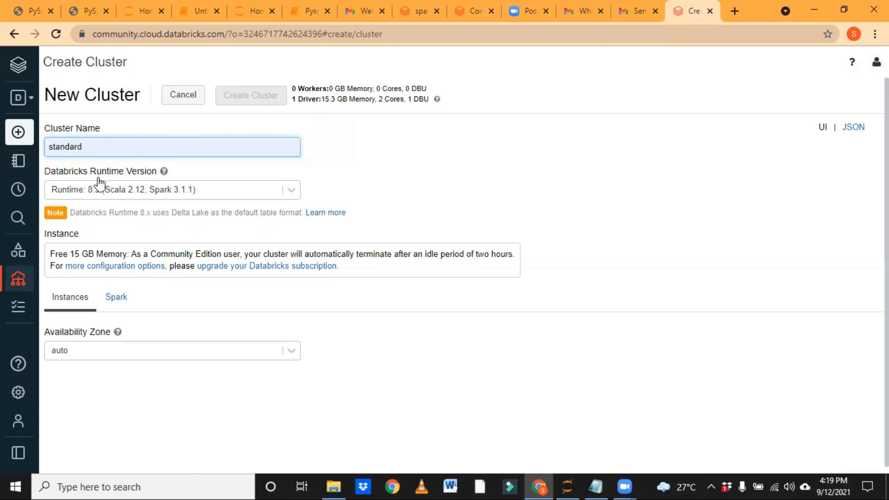
pyautogui.moveTo(250, 95)
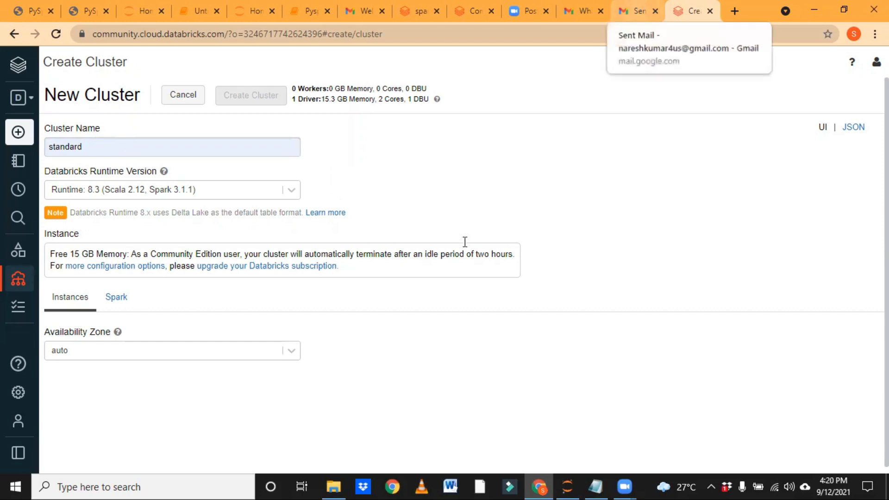
pyautogui.click(18, 132)
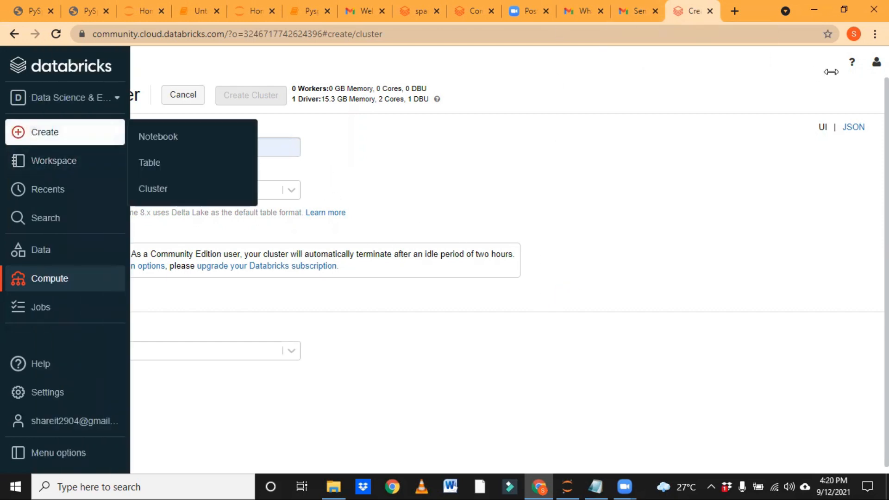
# Step: Open the Create Notebook dialog with Python and the 'standard' cluster selected
pyautogui.click(158, 137)
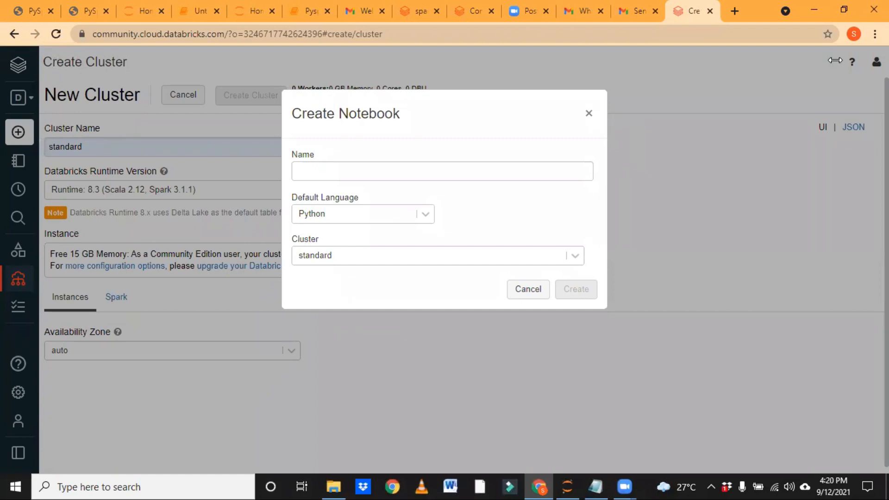
pyautogui.click(442, 171)
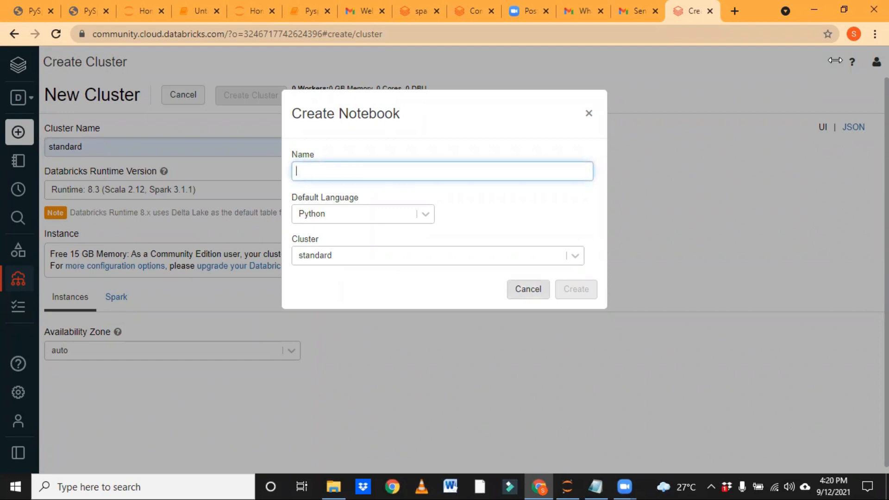
pyautogui.click(528, 289)
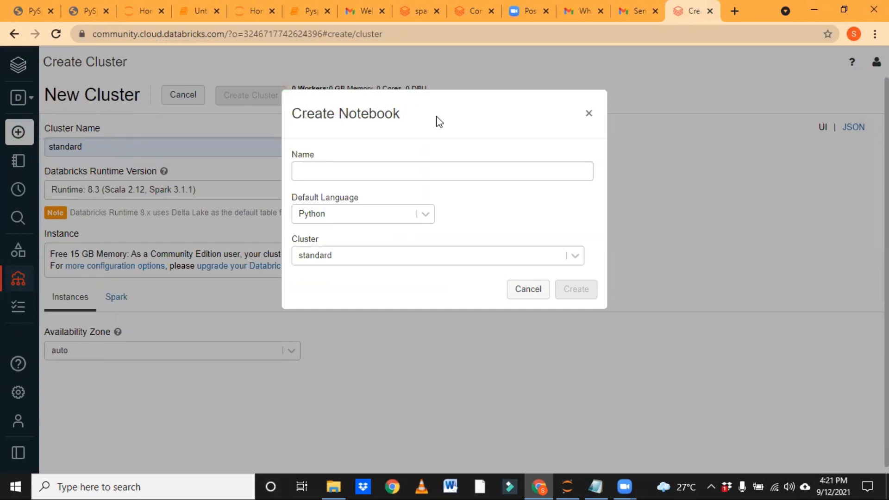
pyautogui.moveTo(450, 118)
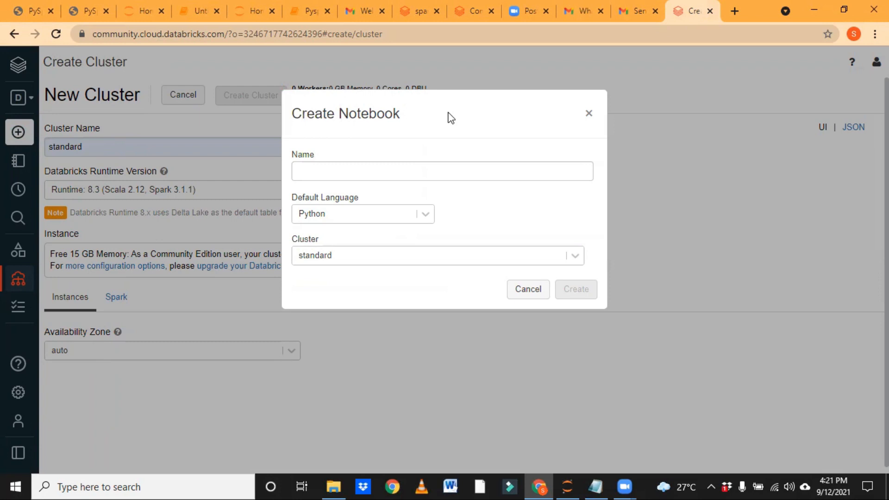
pyautogui.moveTo(368, 254)
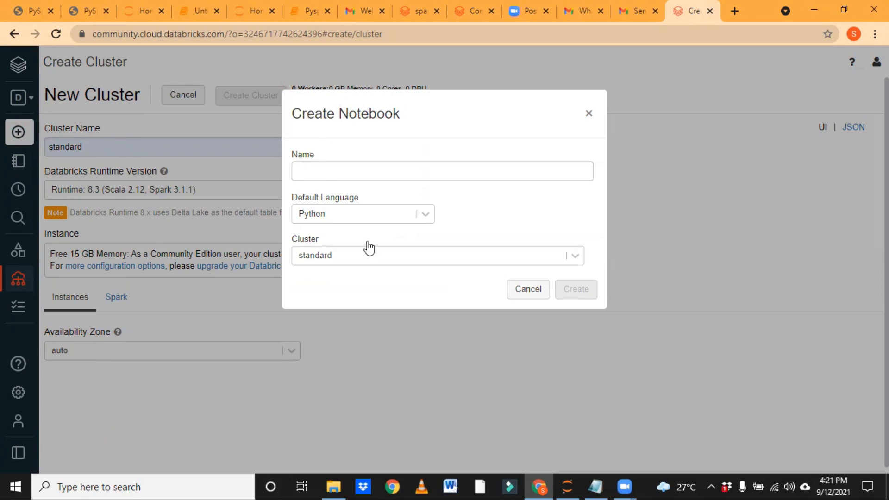
pyautogui.moveTo(580, 260)
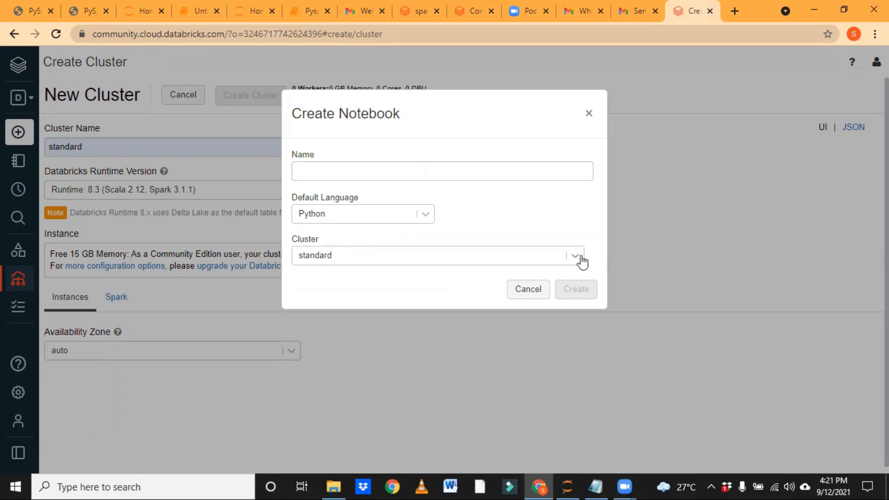
pyautogui.click(575, 256)
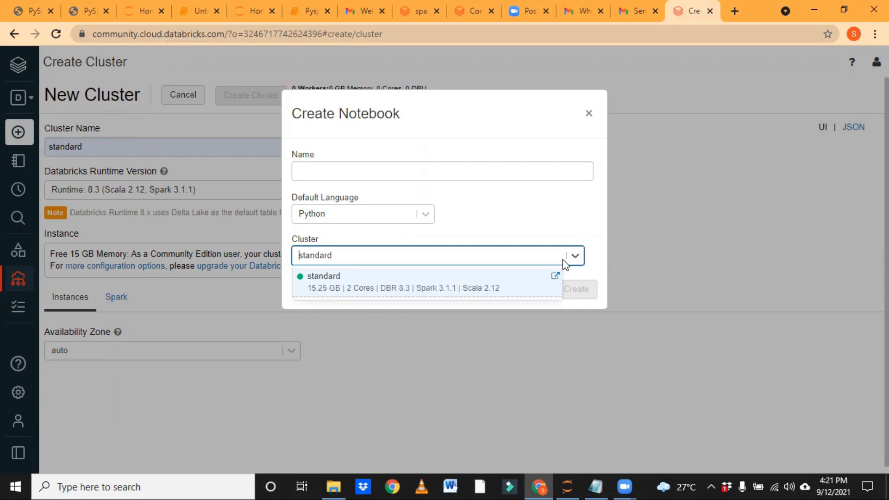
pyautogui.click(325, 276)
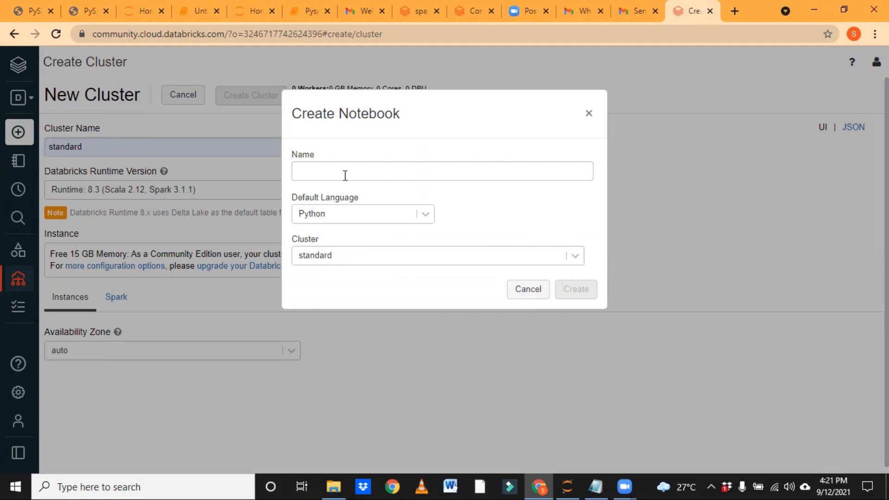
pyautogui.moveTo(405, 200)
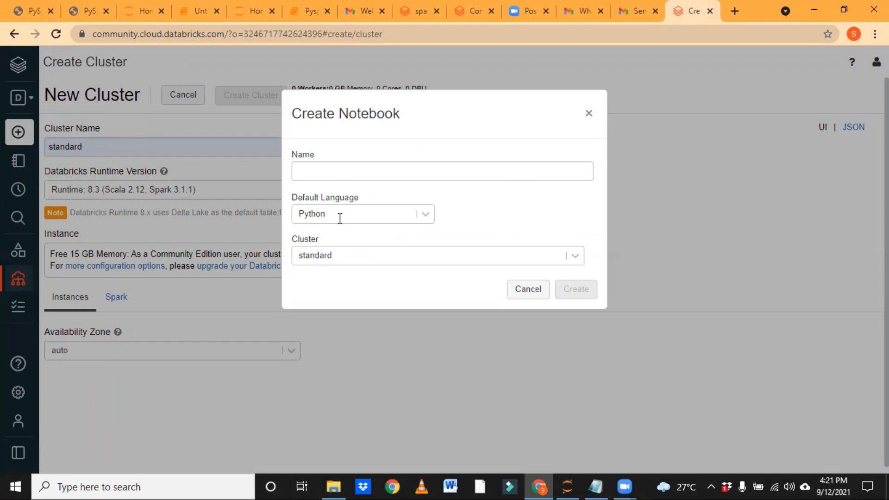
pyautogui.moveTo(270, 264)
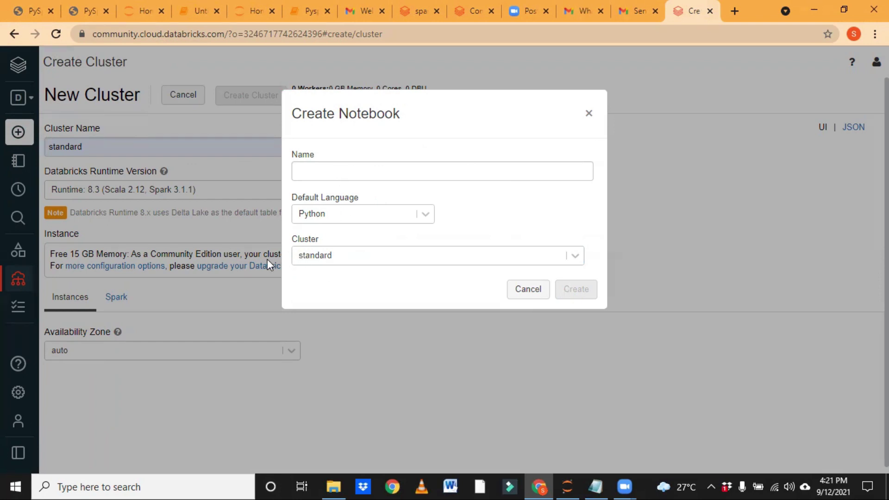
pyautogui.moveTo(534, 292)
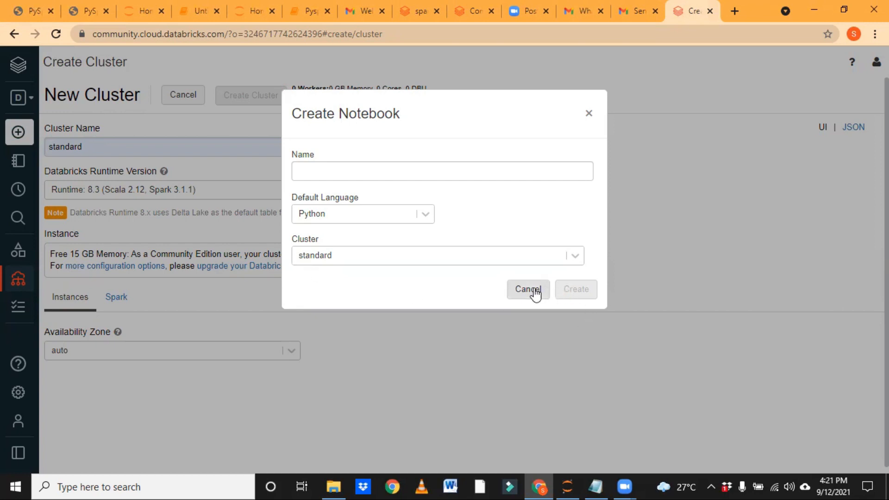